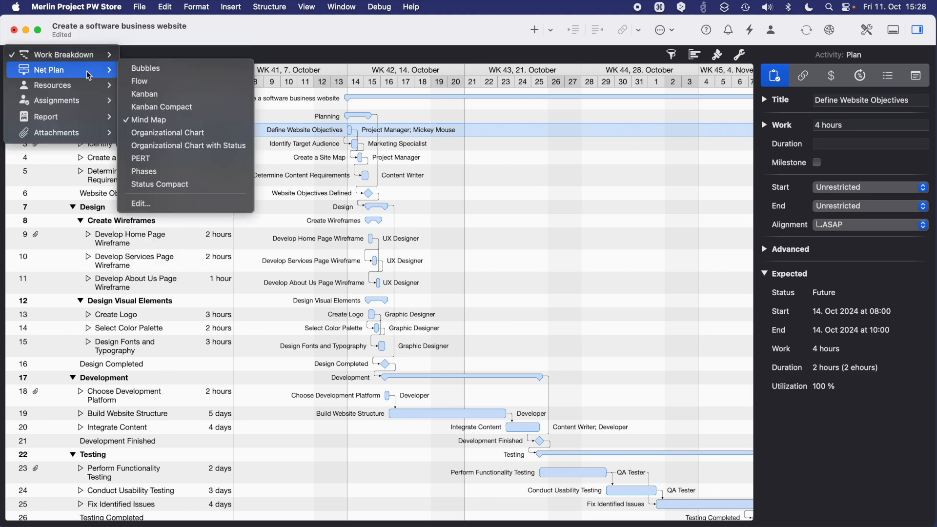
Step: Show the resource list and its Costs inspector, starting from the Marketing Specialist resource
{"action": "left_click", "coordinate": [150, 119]}
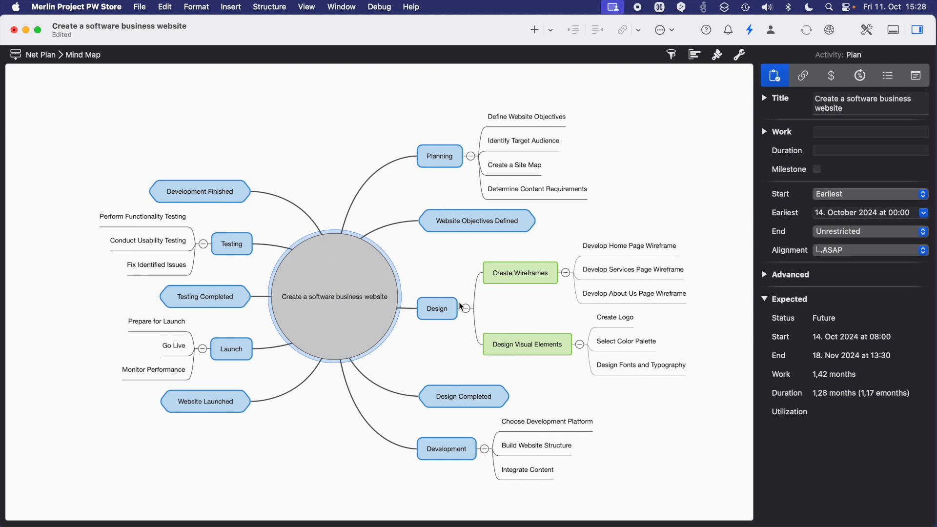
{"action": "mouse_move", "coordinate": [622, 424]}
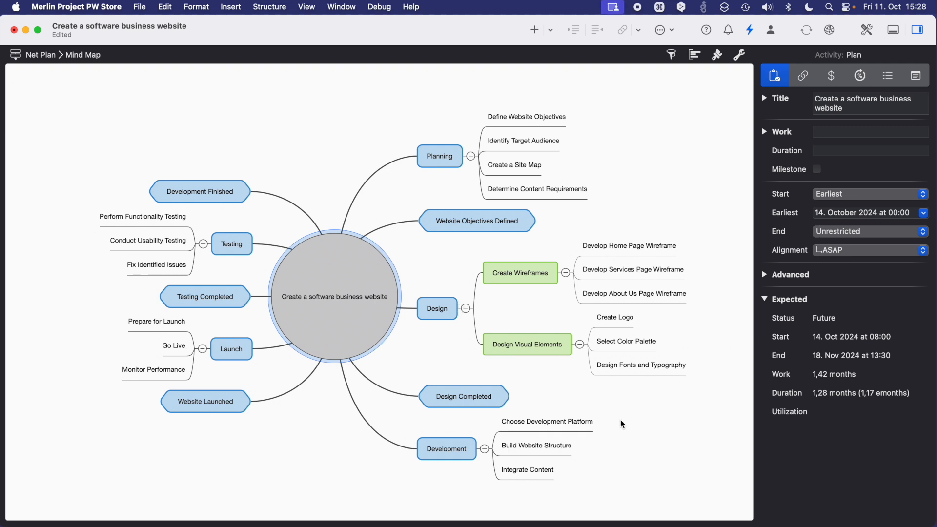
{"action": "mouse_move", "coordinate": [560, 462]}
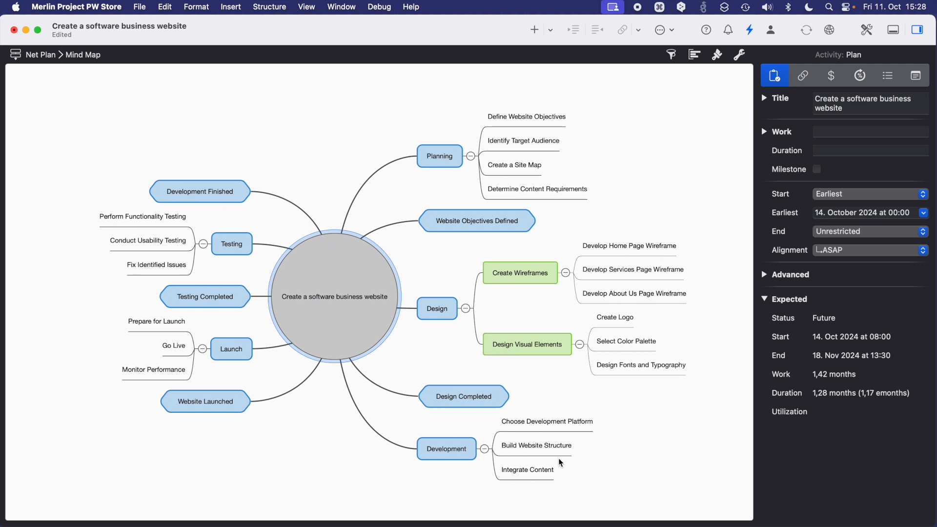
{"action": "mouse_move", "coordinate": [550, 457]}
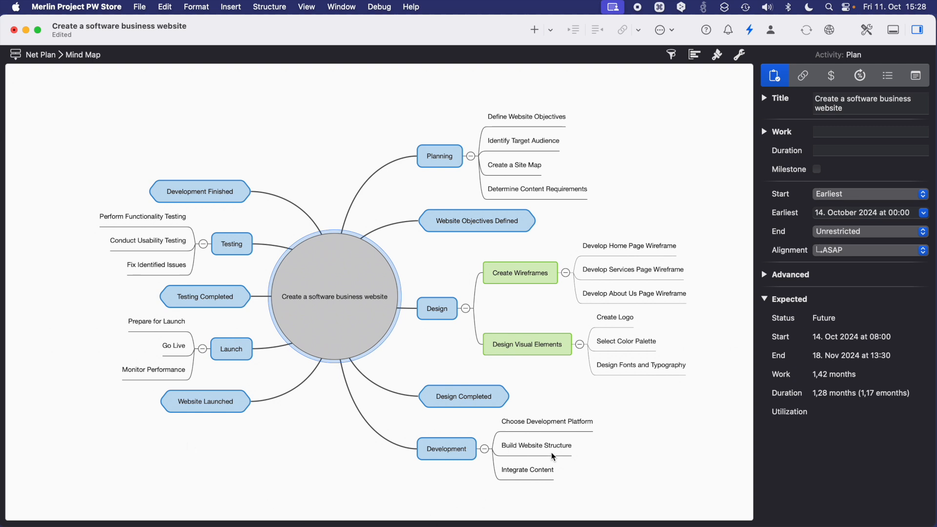
{"action": "mouse_move", "coordinate": [535, 276]}
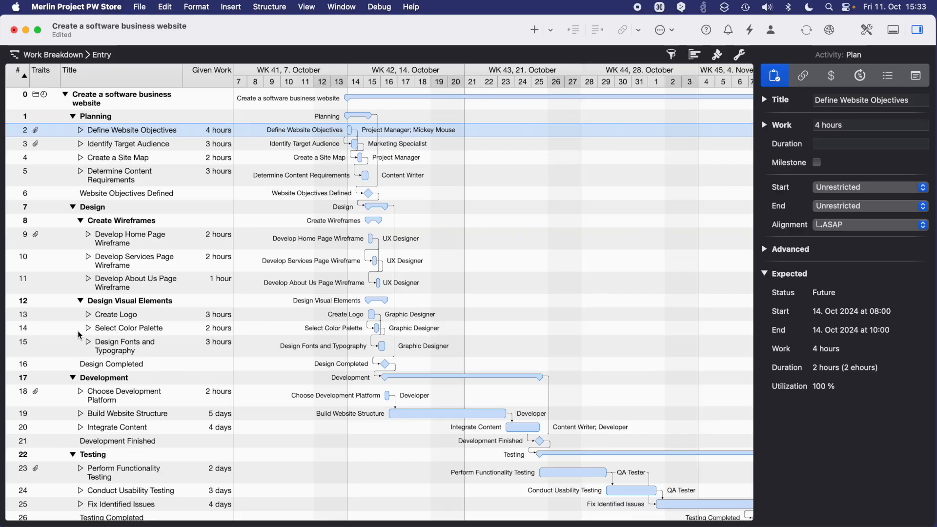
{"action": "left_click", "coordinate": [58, 54]}
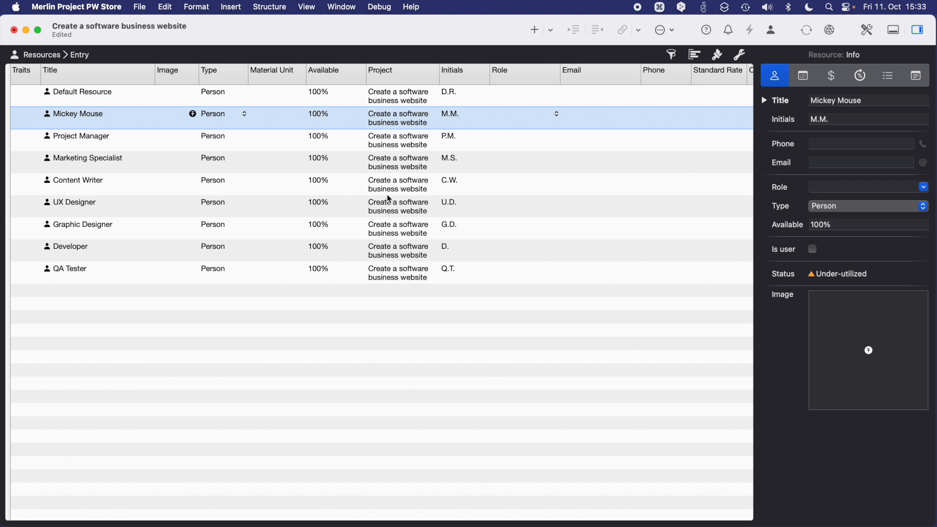
{"action": "left_click", "coordinate": [86, 158]}
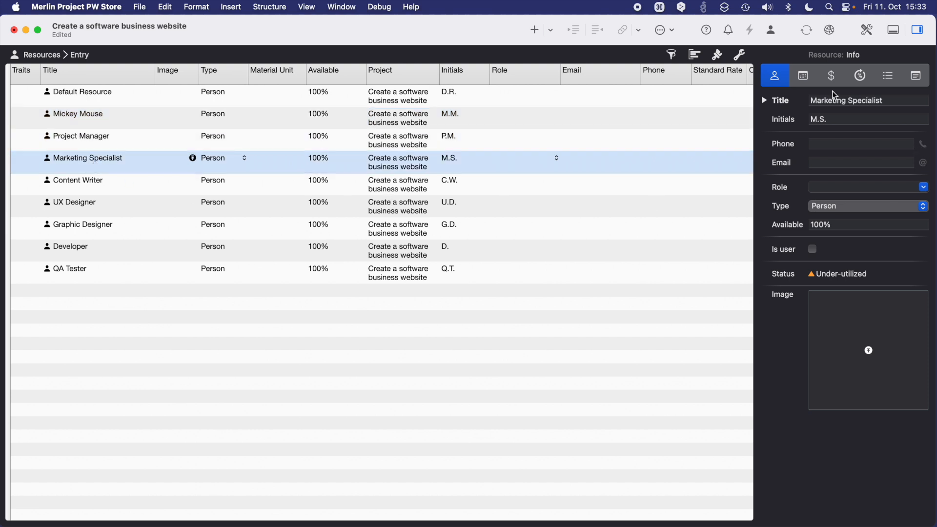
{"action": "left_click", "coordinate": [831, 75]}
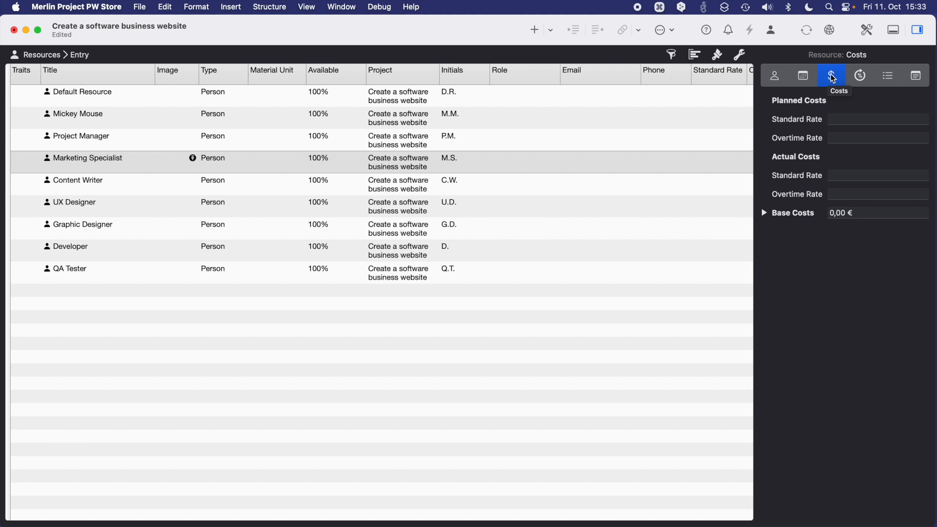
{"action": "mouse_move", "coordinate": [800, 70]}
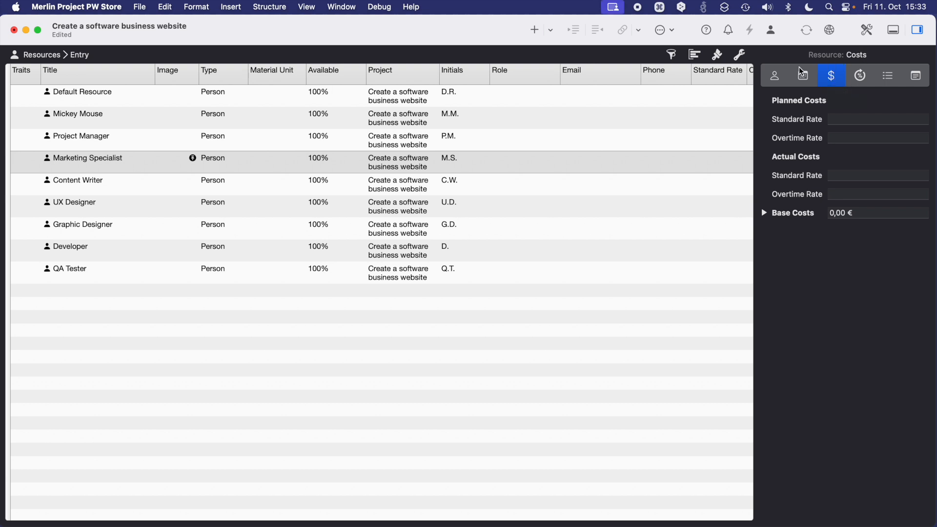
{"action": "mouse_move", "coordinate": [401, 153]}
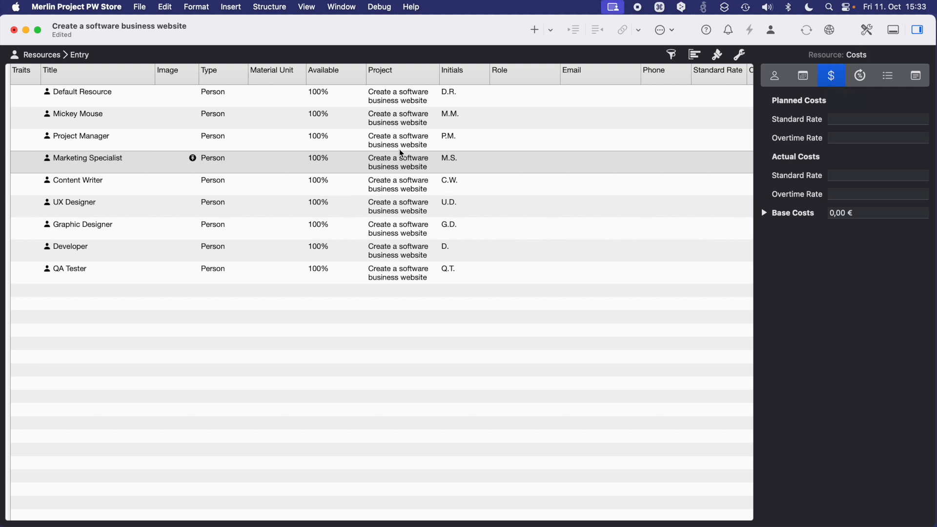
Step: Give Mickey Mouse through QA Tester a standard rate of 100 €/hour
{"action": "left_click", "coordinate": [81, 91]}
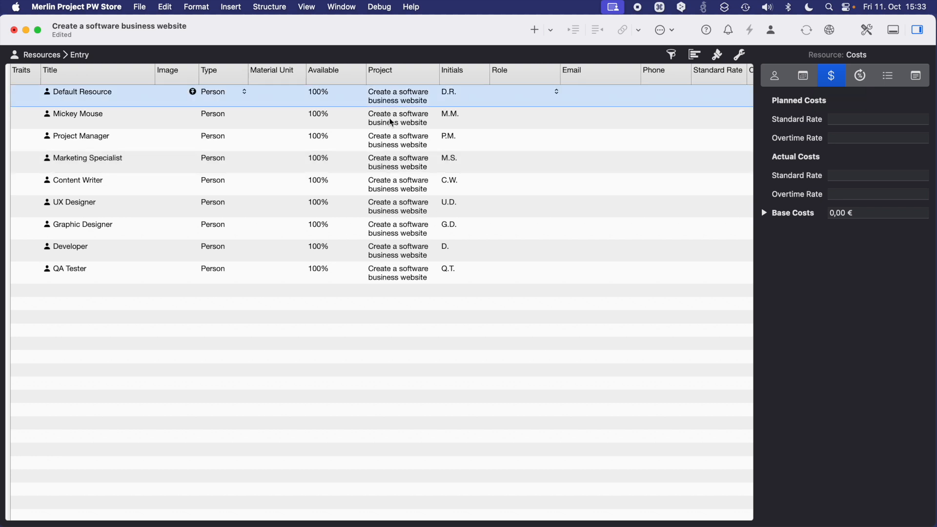
{"action": "left_click", "coordinate": [398, 268]}
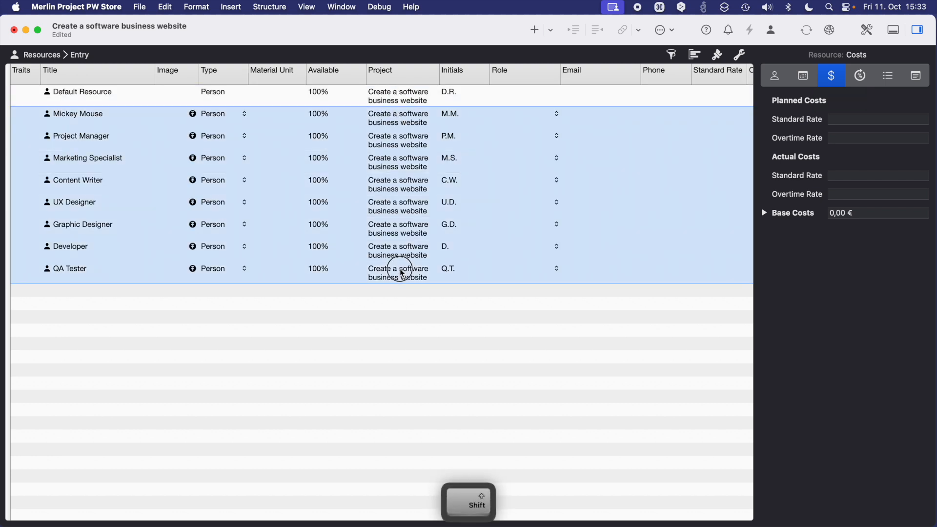
{"action": "left_click", "coordinate": [877, 119]}
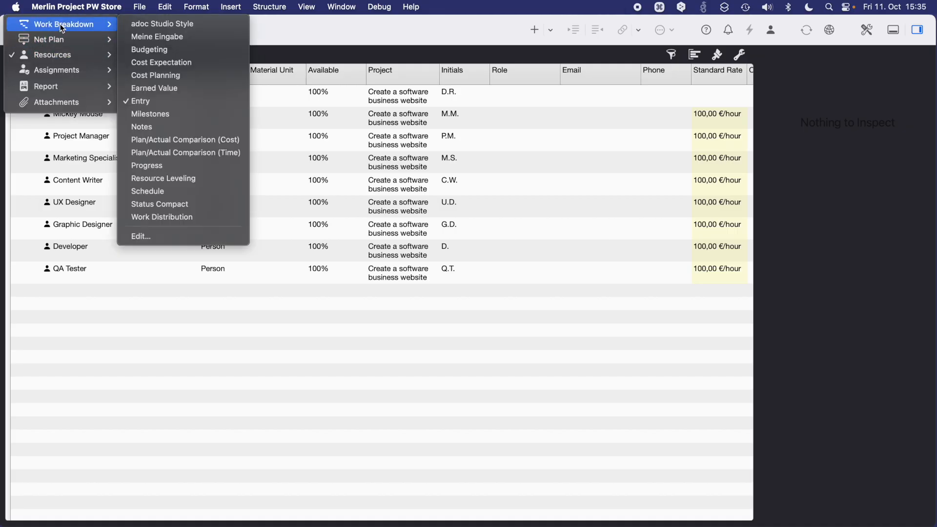
Step: View the finance balance: 22.800,00 € work costs against a zero budget, -22.800,00 € balance
{"action": "left_click", "coordinate": [140, 100]}
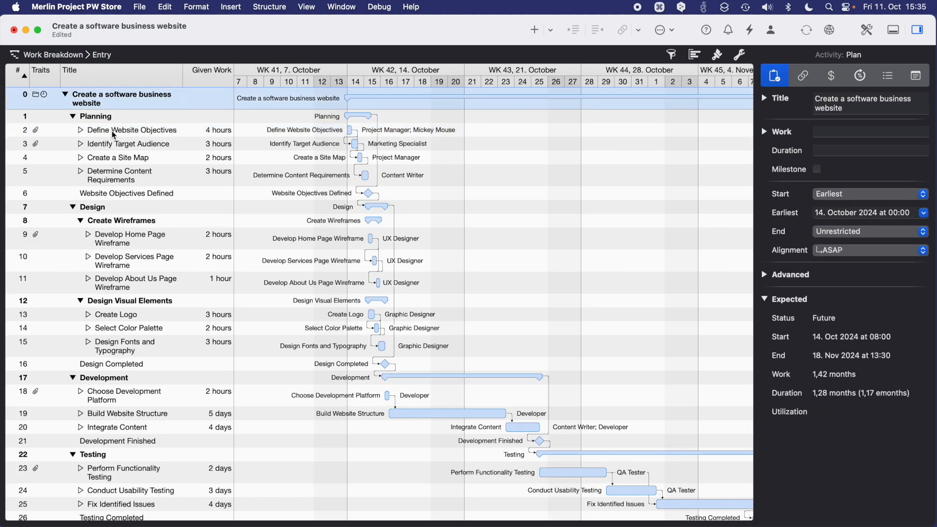
{"action": "mouse_move", "coordinate": [499, 115]}
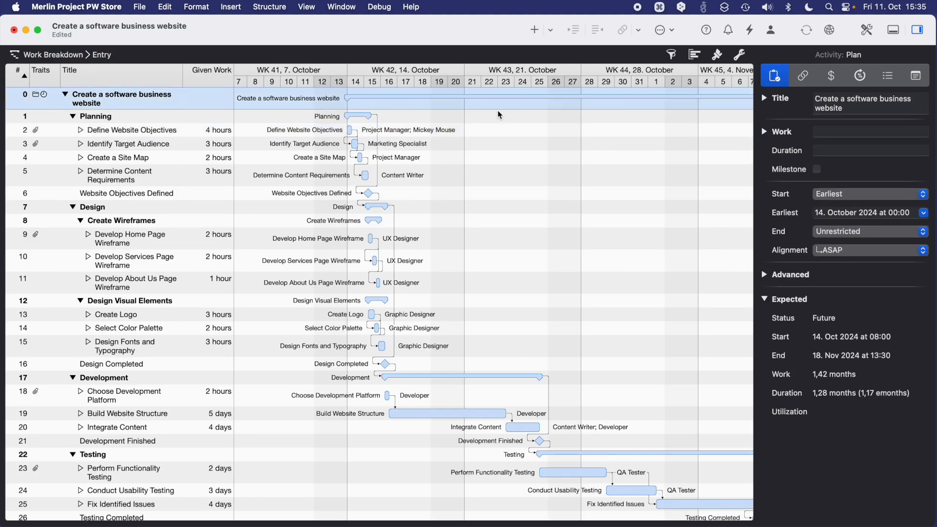
{"action": "mouse_move", "coordinate": [837, 85]}
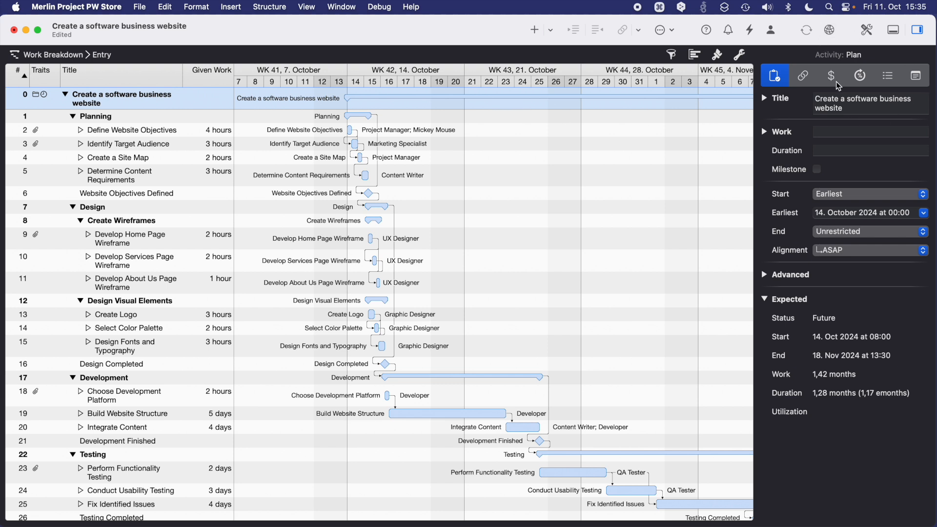
{"action": "left_click", "coordinate": [832, 75]}
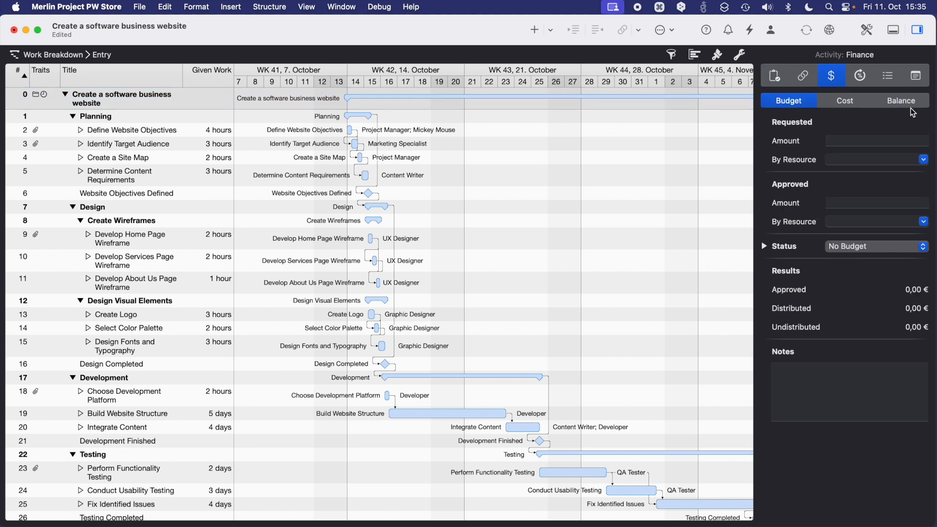
{"action": "left_click", "coordinate": [901, 100]}
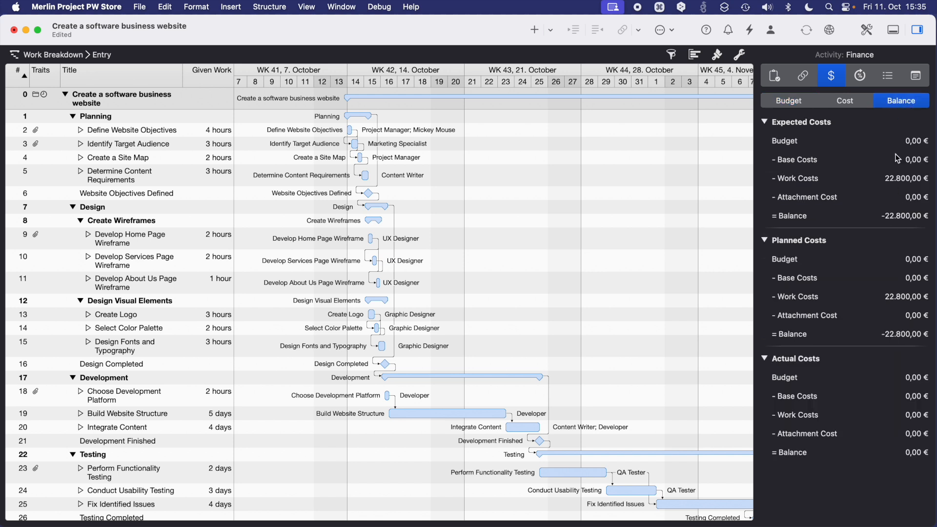
{"action": "mouse_move", "coordinate": [909, 497]}
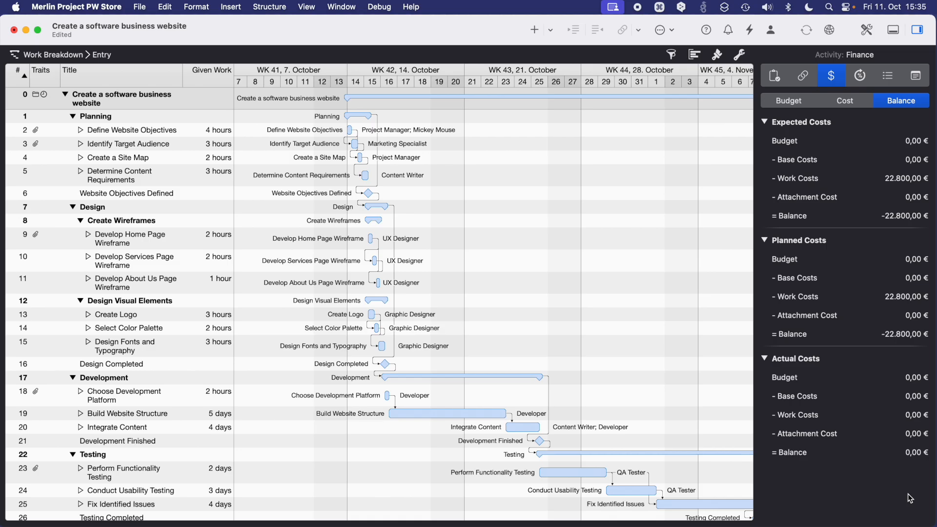
{"action": "left_click", "coordinate": [119, 157]}
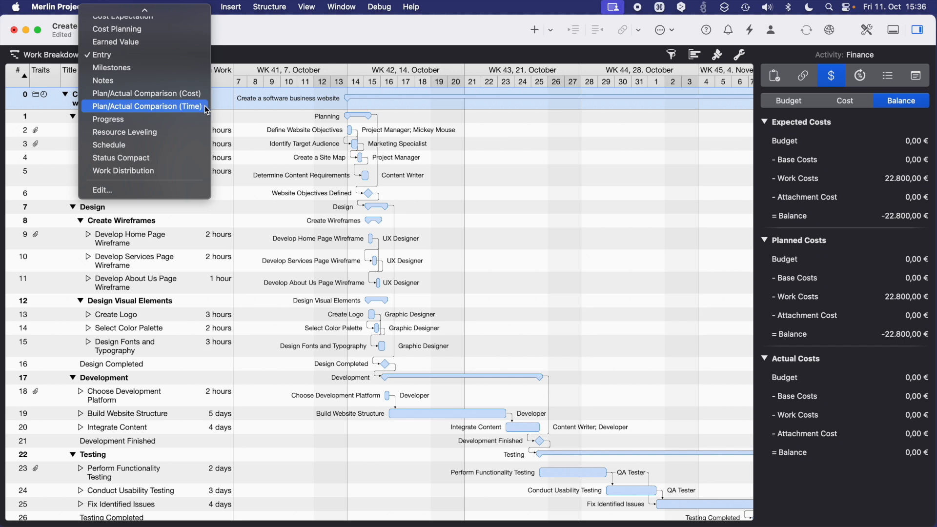
Step: Switch to Plan/Actual Comparison (Time) and select Define Website Objectives
{"action": "left_click", "coordinate": [147, 107]}
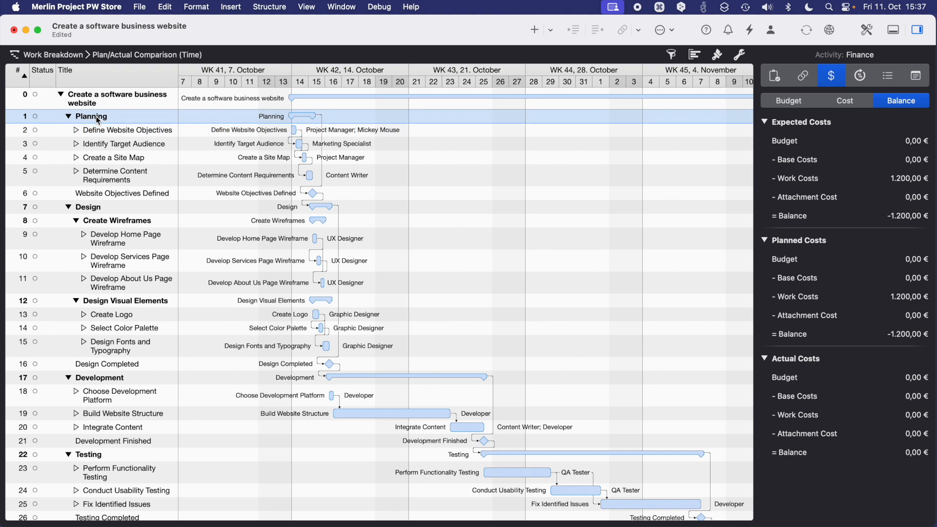
{"action": "left_click", "coordinate": [127, 130]}
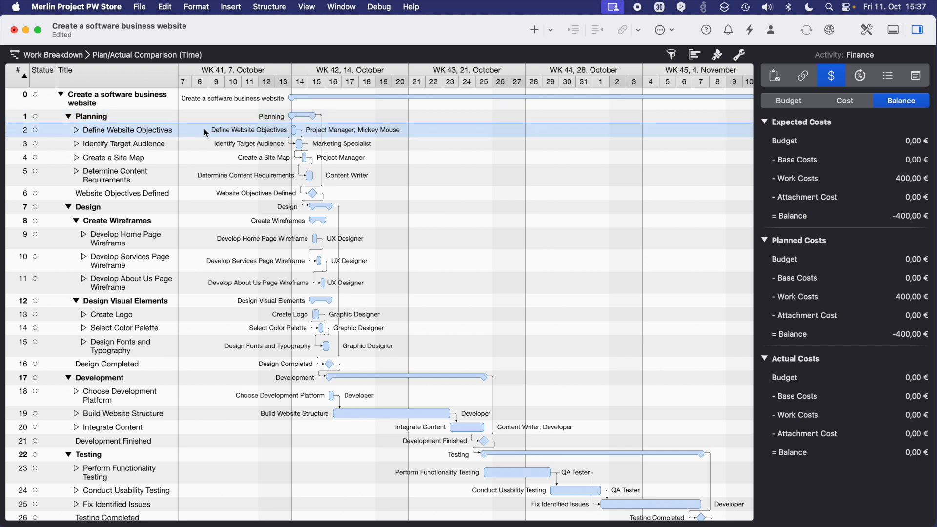
{"action": "mouse_move", "coordinate": [290, 137]}
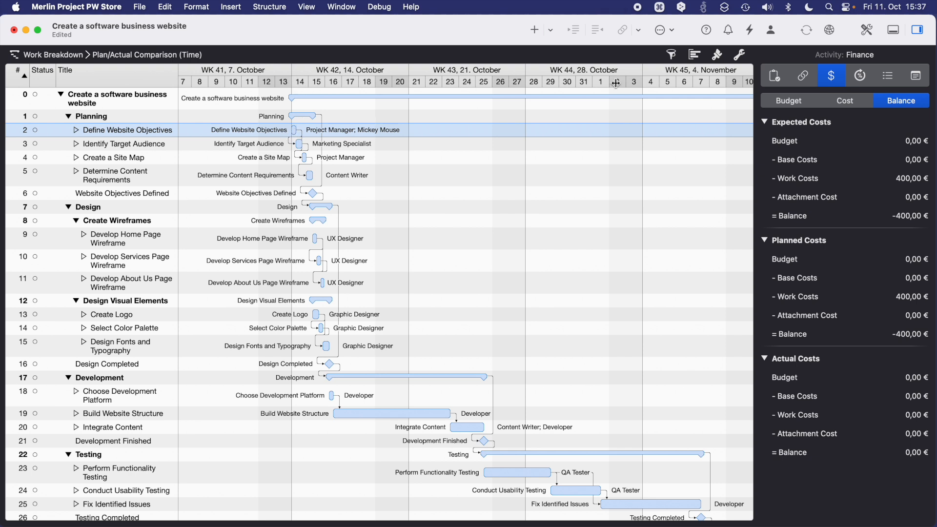
{"action": "mouse_move", "coordinate": [836, 91]}
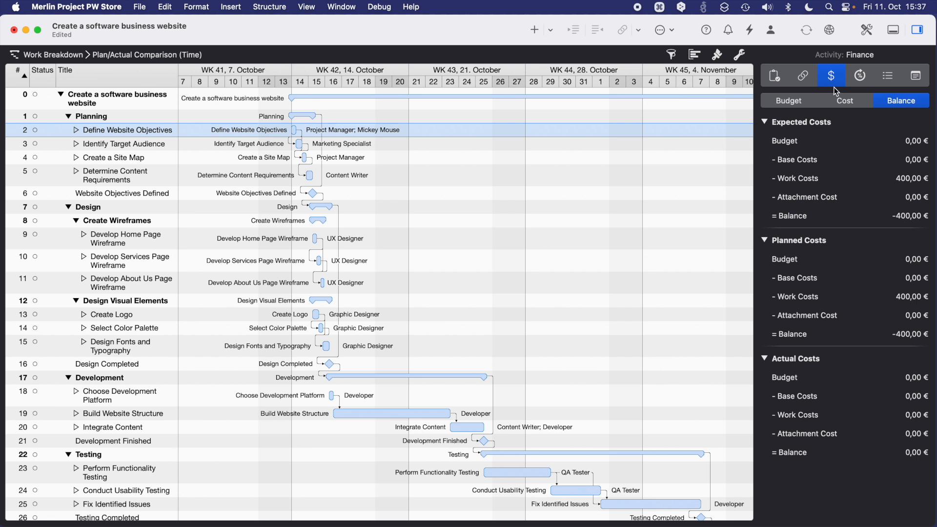
Step: Set the actual start of Define Website Objectives to 21 October 2024 in Actual Values
{"action": "left_click", "coordinate": [859, 75]}
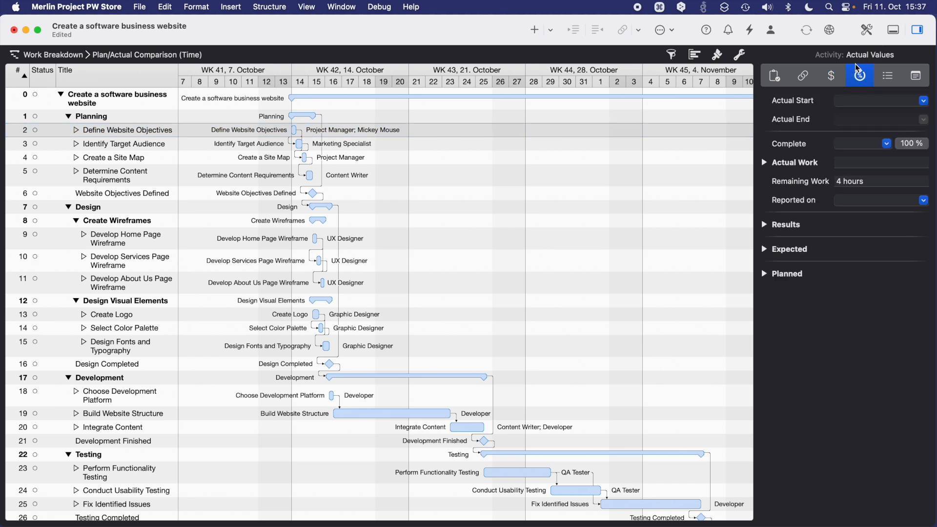
{"action": "mouse_move", "coordinate": [863, 89]}
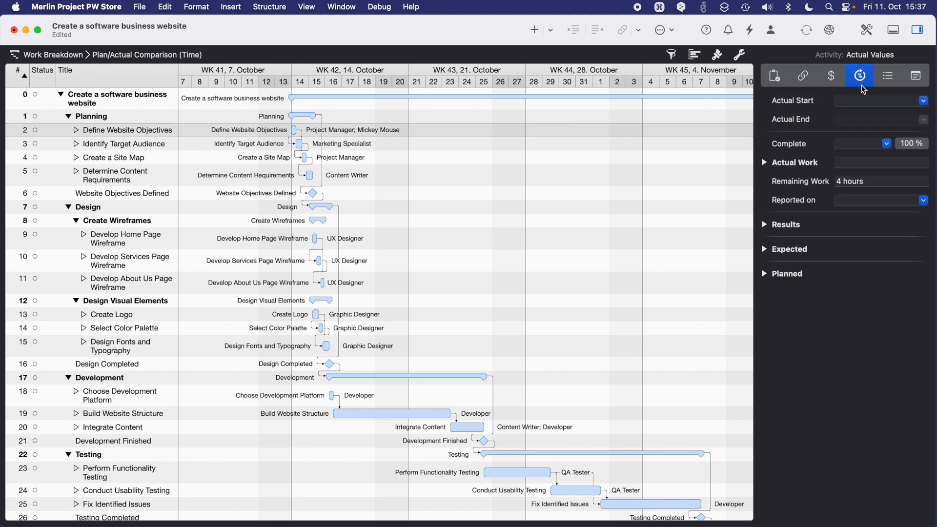
{"action": "mouse_move", "coordinate": [822, 107]}
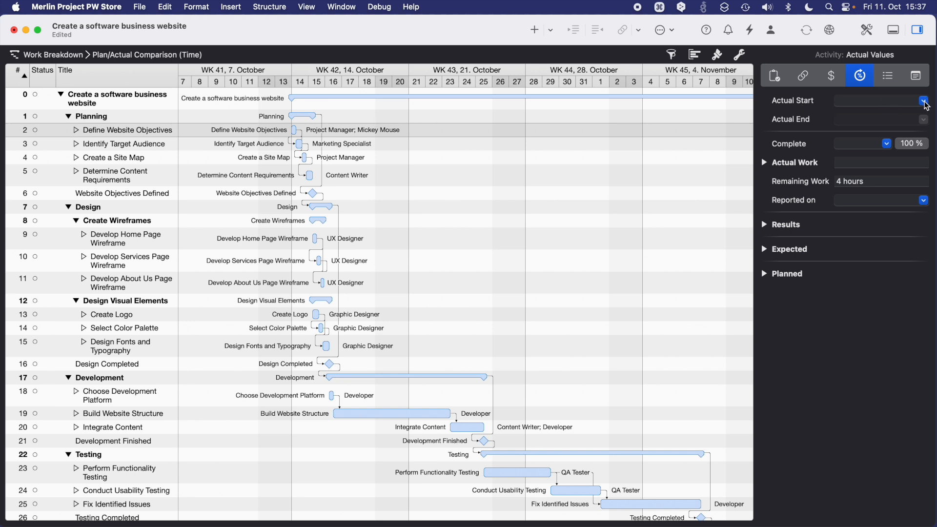
{"action": "left_click", "coordinate": [923, 101]}
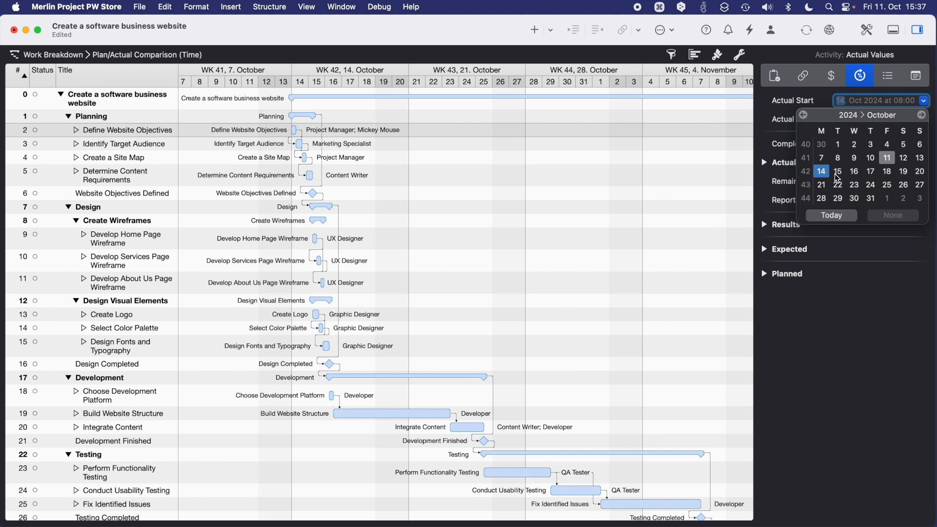
{"action": "mouse_move", "coordinate": [822, 174]}
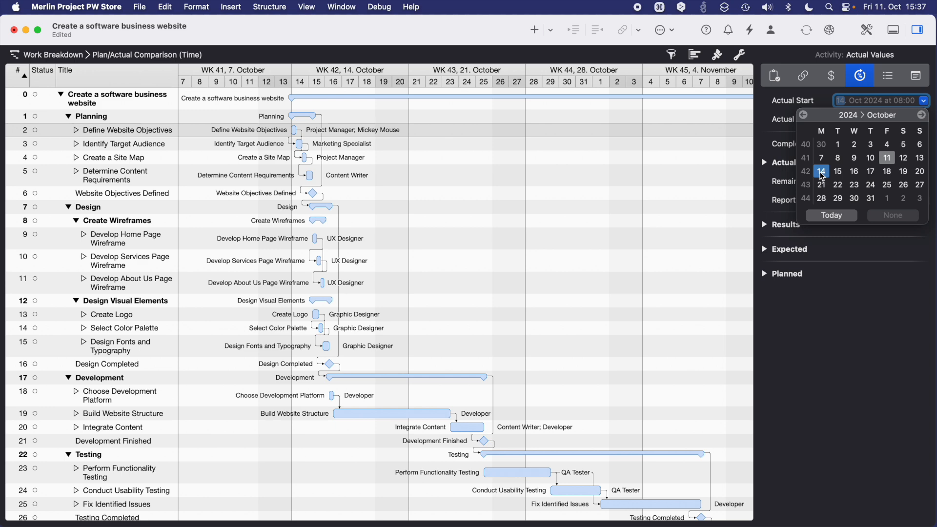
{"action": "left_click", "coordinate": [821, 185]}
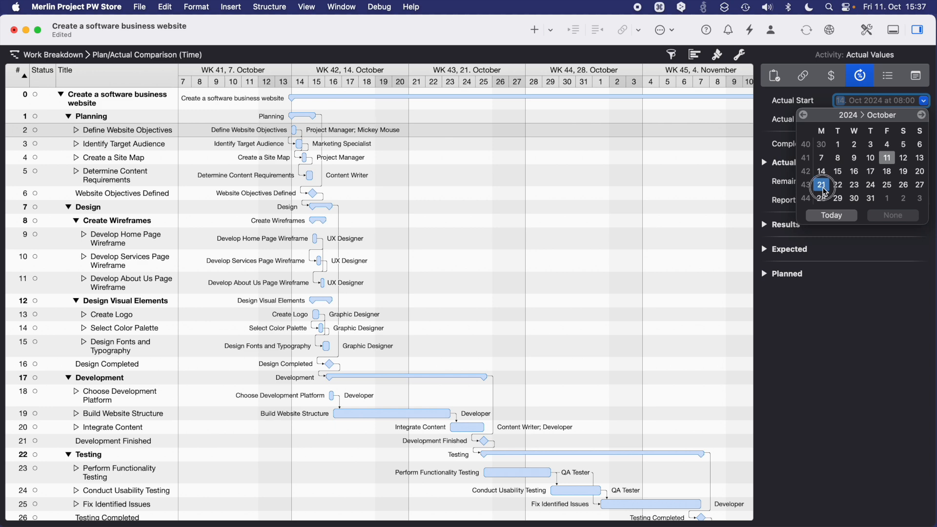
{"action": "left_click", "coordinate": [821, 184]}
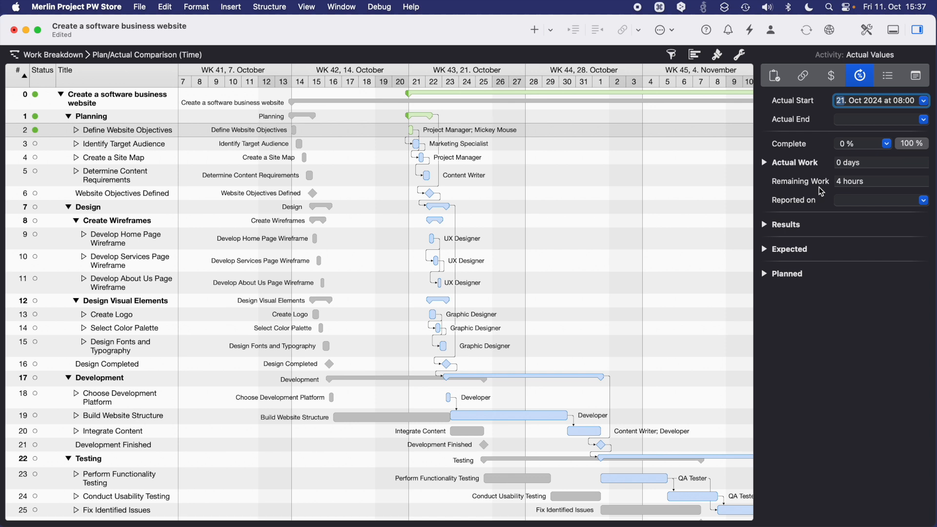
{"action": "mouse_move", "coordinate": [298, 311]}
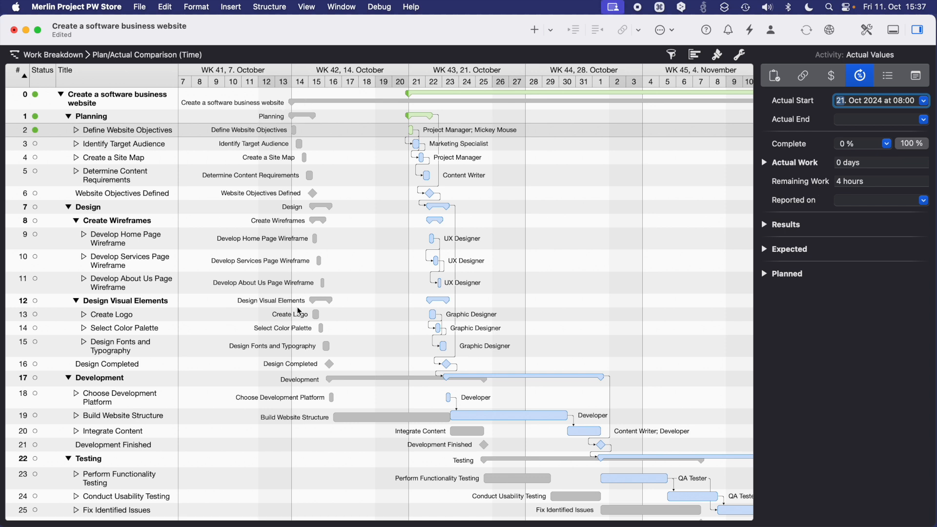
{"action": "mouse_move", "coordinate": [641, 522]}
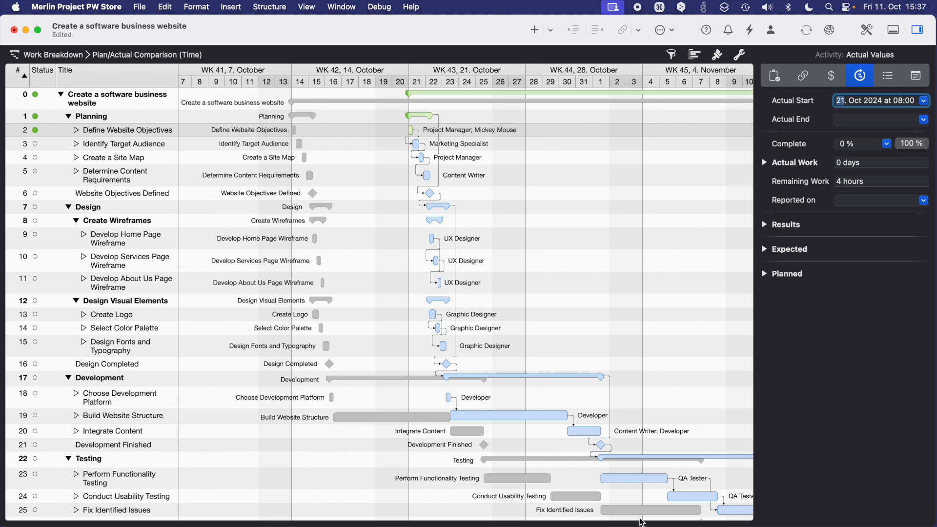